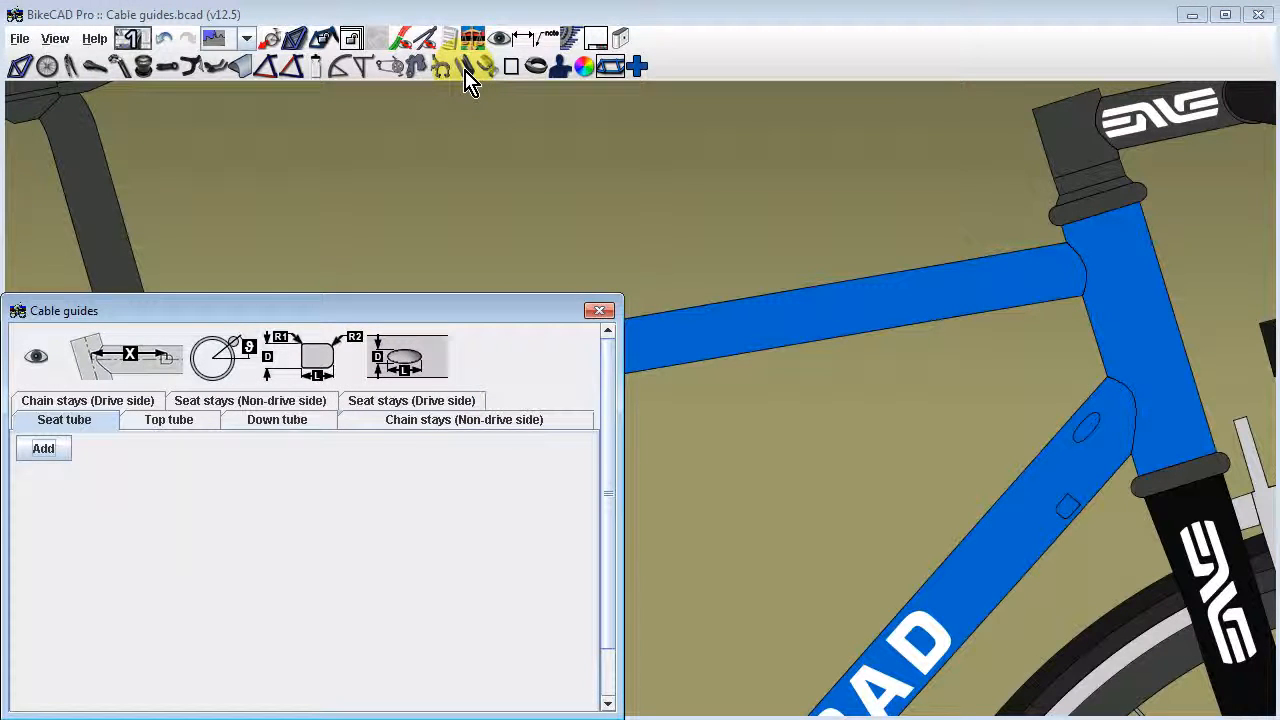
mouse_move(416, 216)
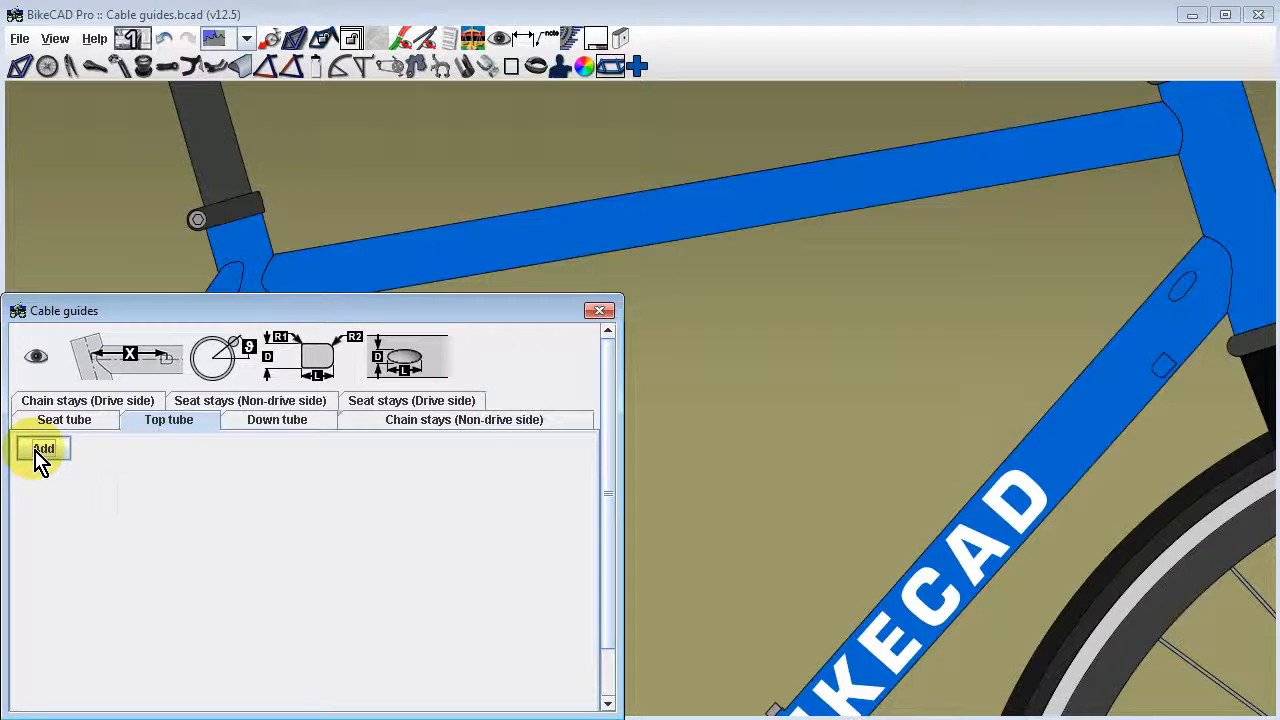
Place a new top tube cable guide at X 60.0 mm with its angle set, then view the frame as an outline
click(44, 448)
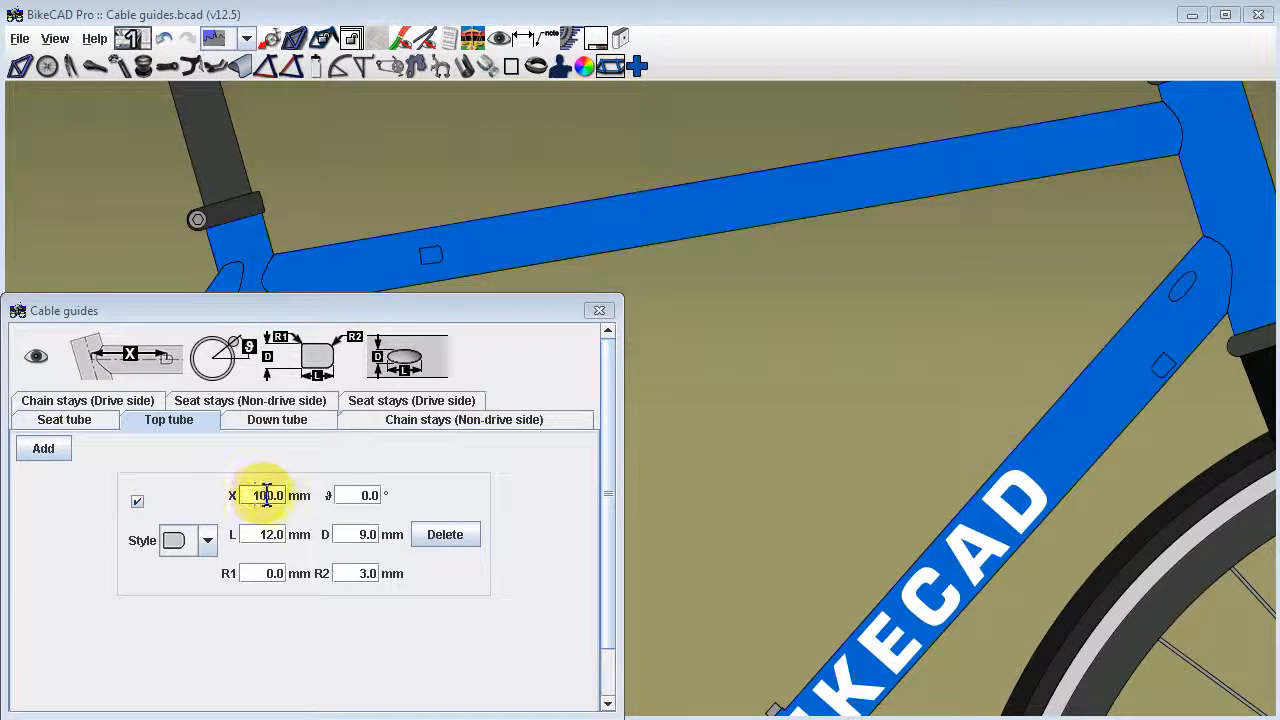
text(60.0)
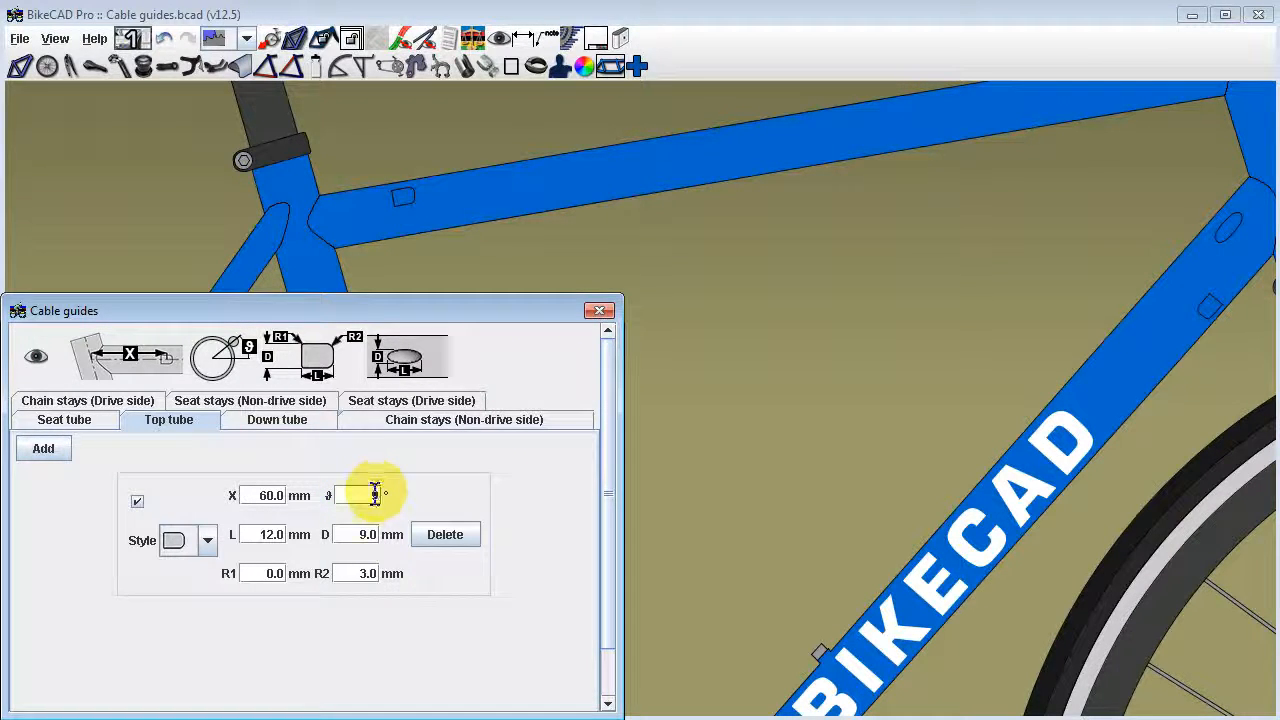
text(90.0)
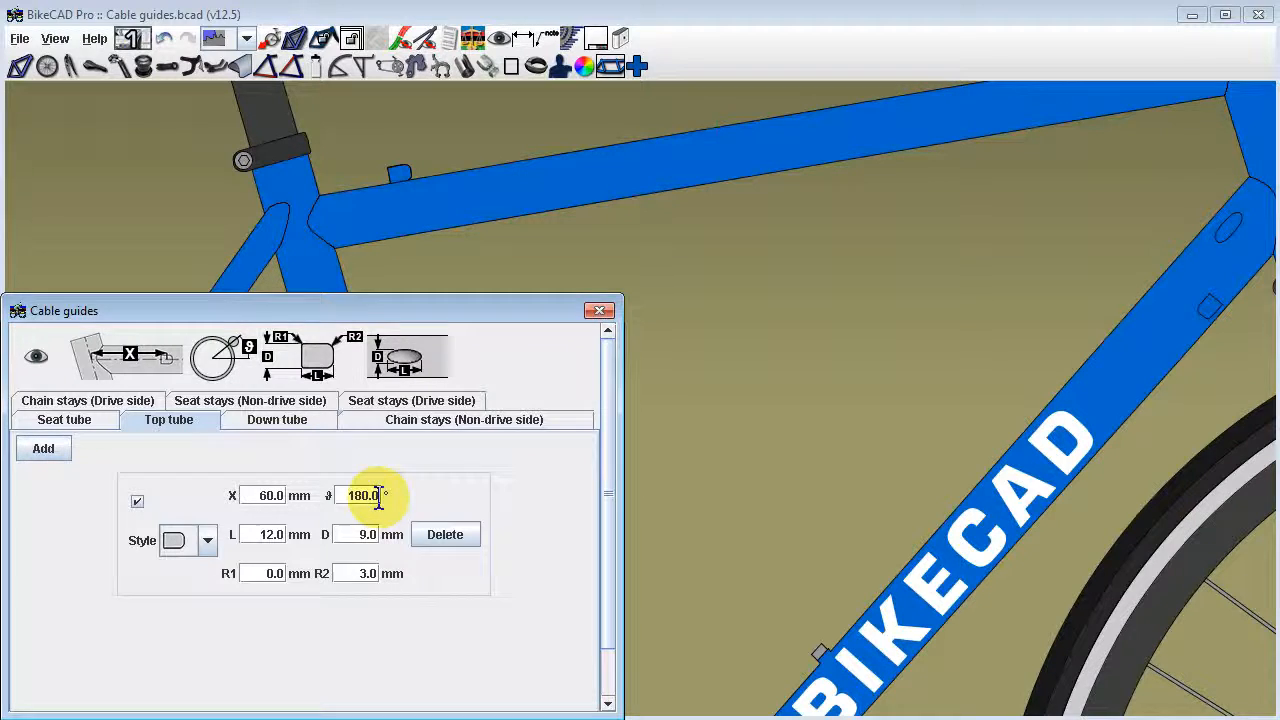
click(248, 38)
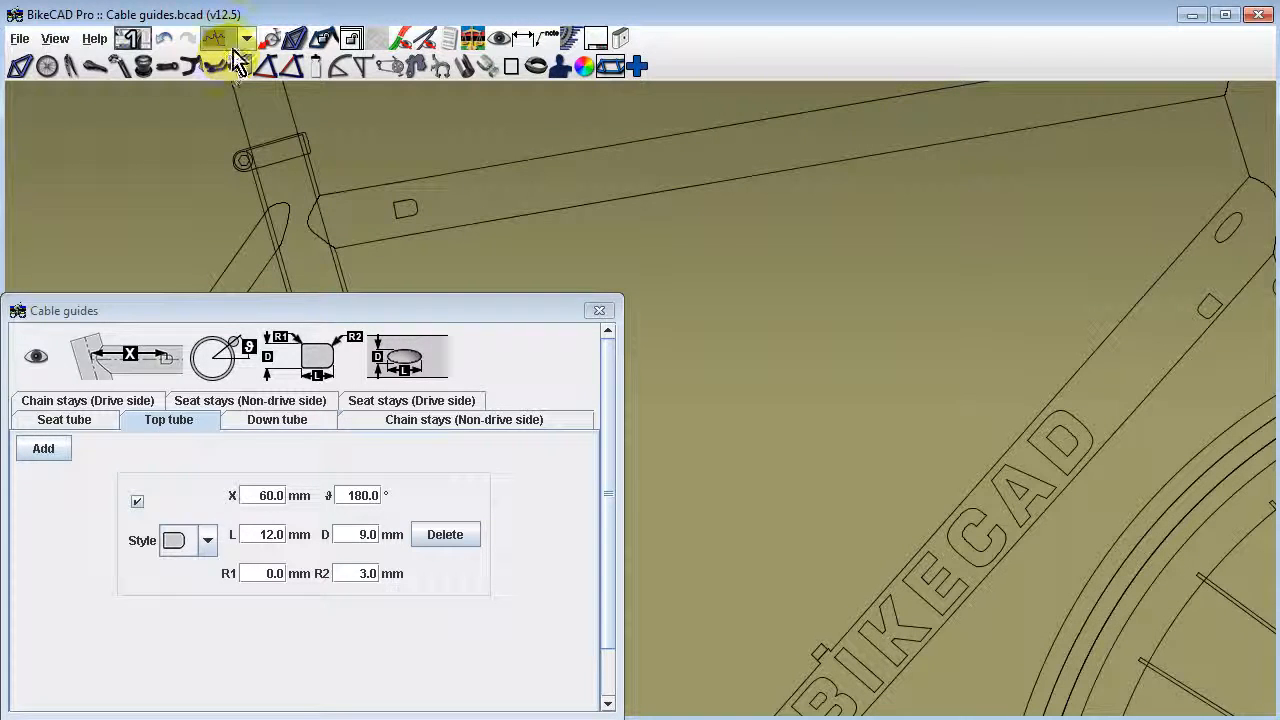
Switch the display back to the coloured shaded frame drawing
click(244, 38)
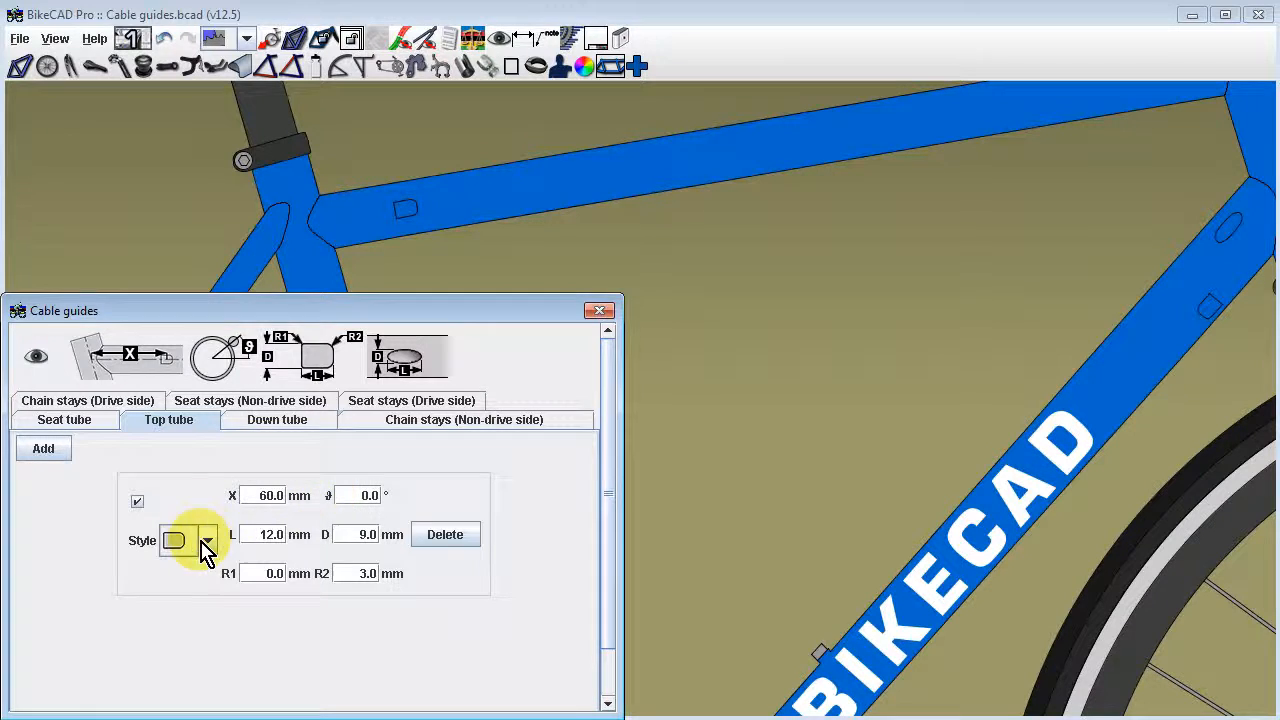
click(172, 540)
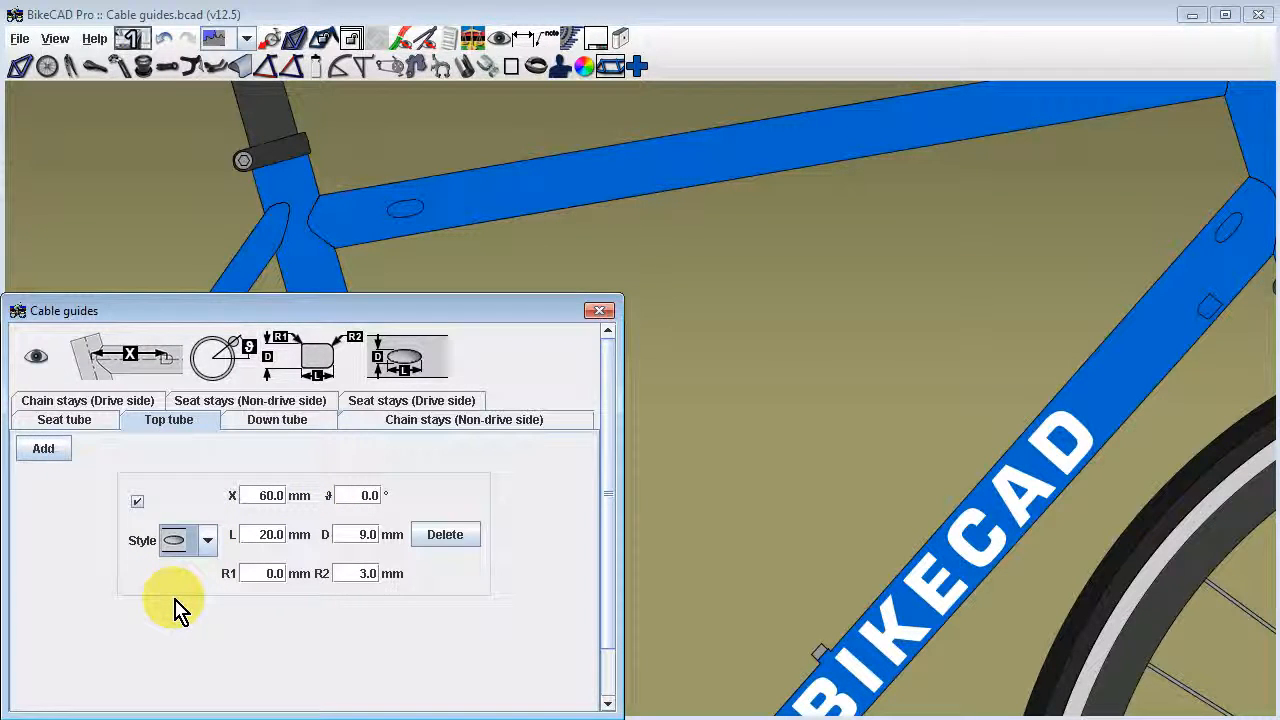
mouse_move(196, 604)
text(5)
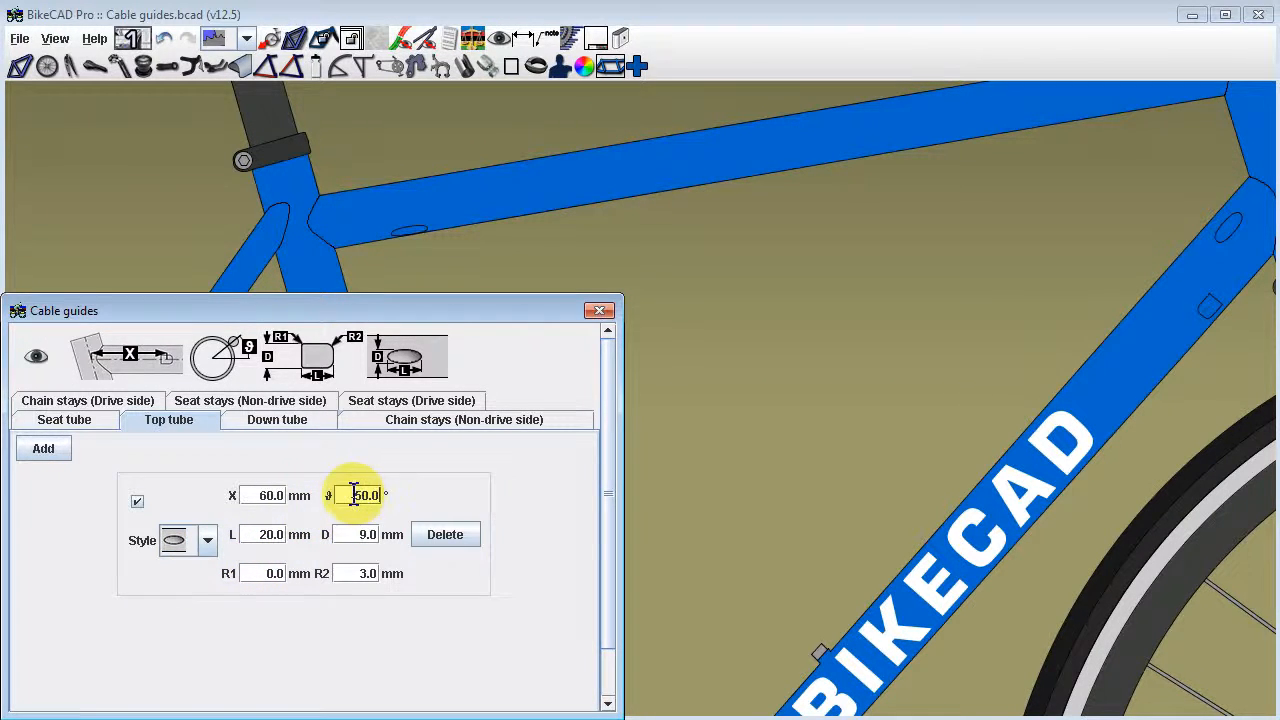
text(0.0)
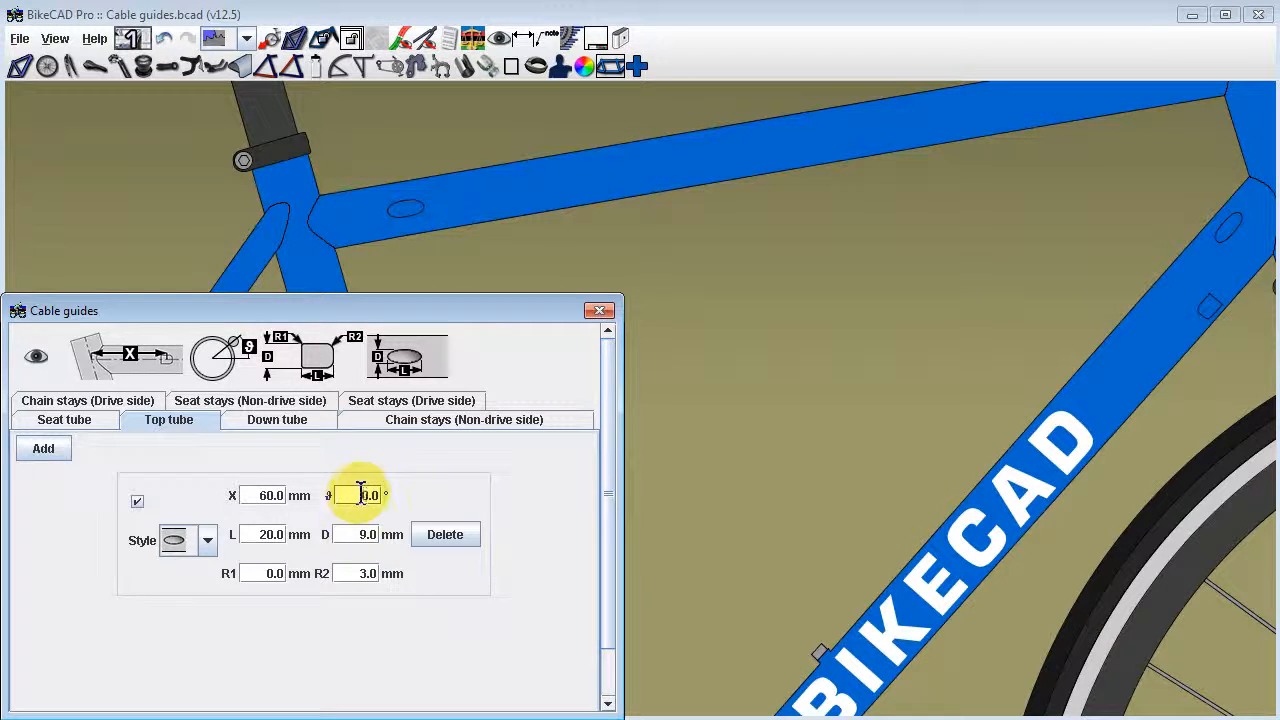
text(60.0)
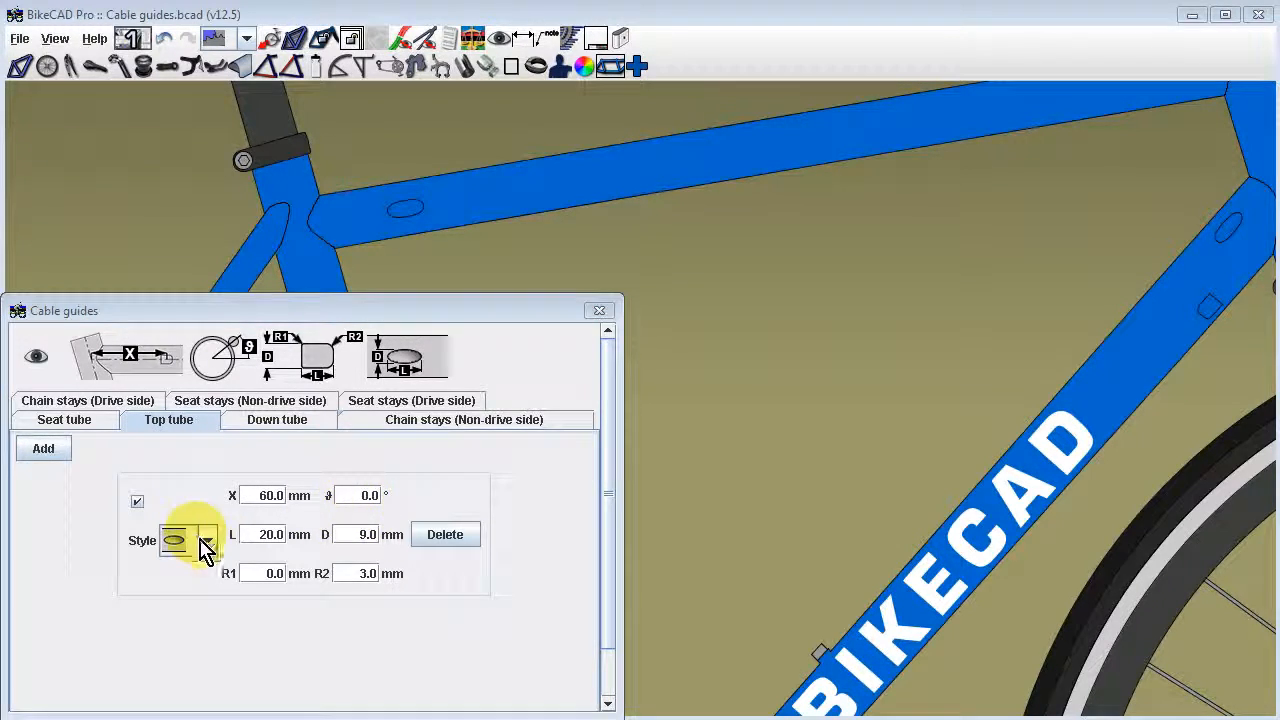
click(208, 540)
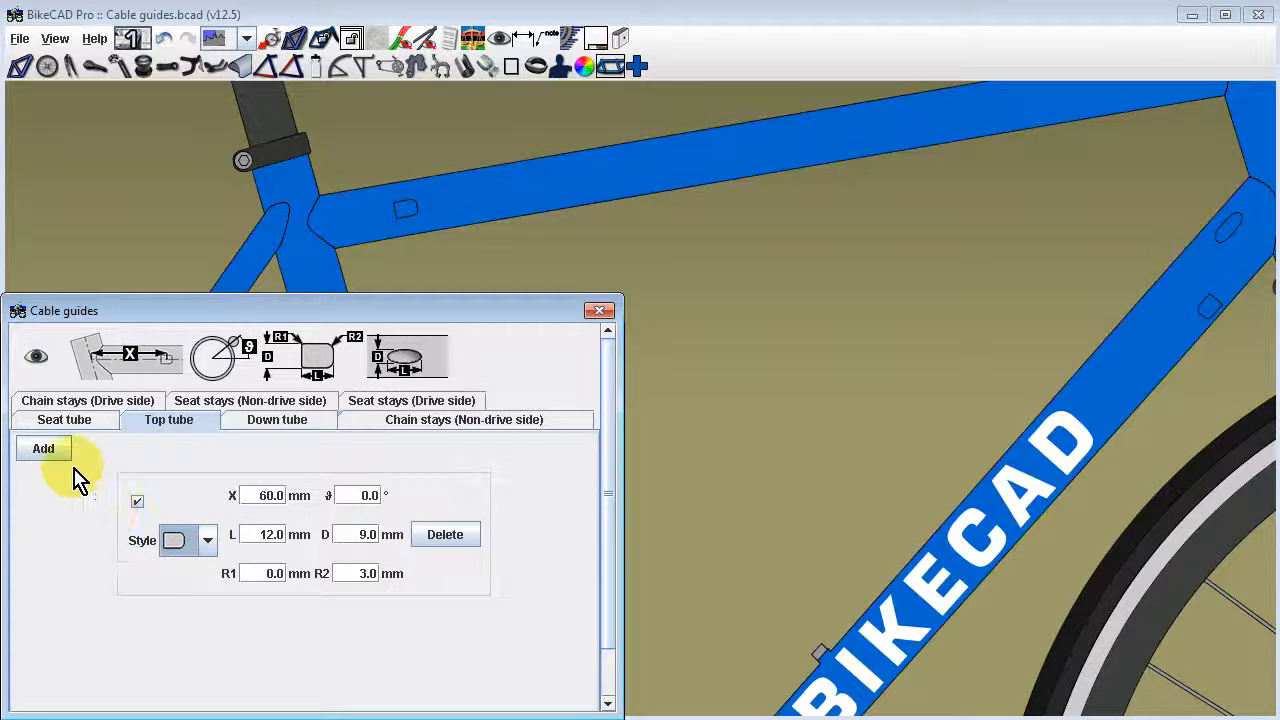
Add another cable guide on the top tube for the 460 mm position
click(44, 448)
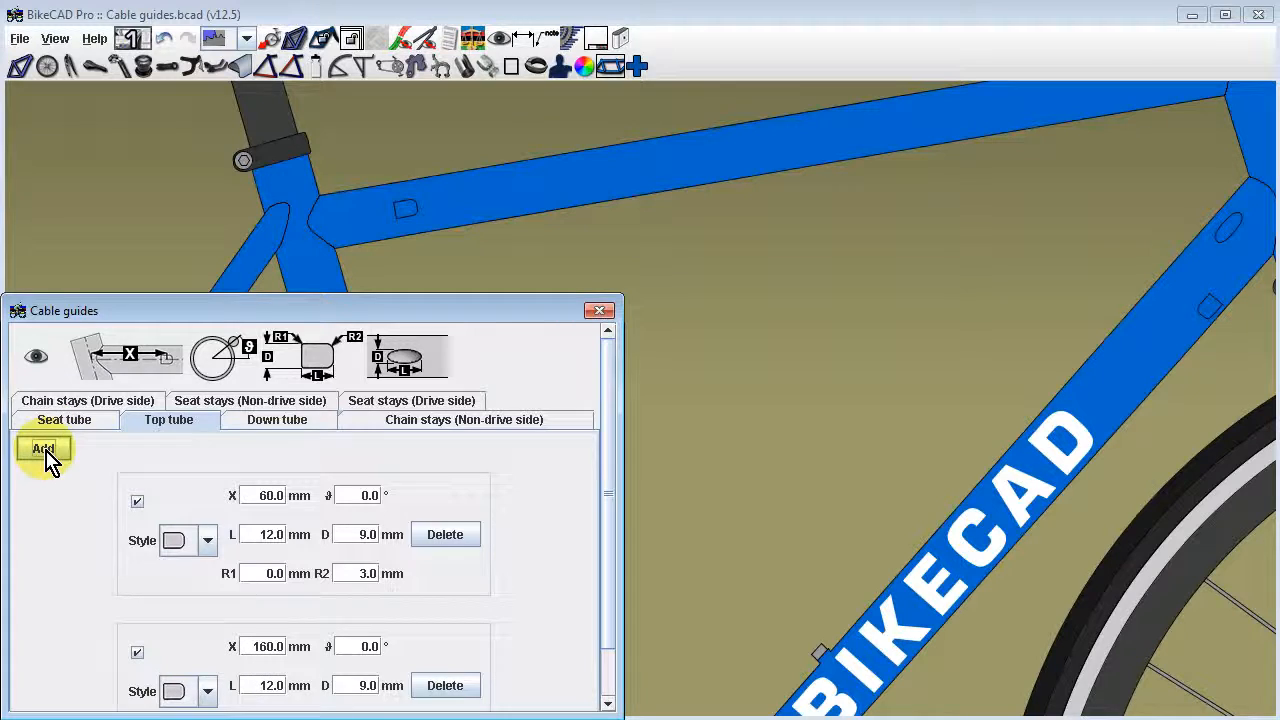
click(44, 448)
text(460)
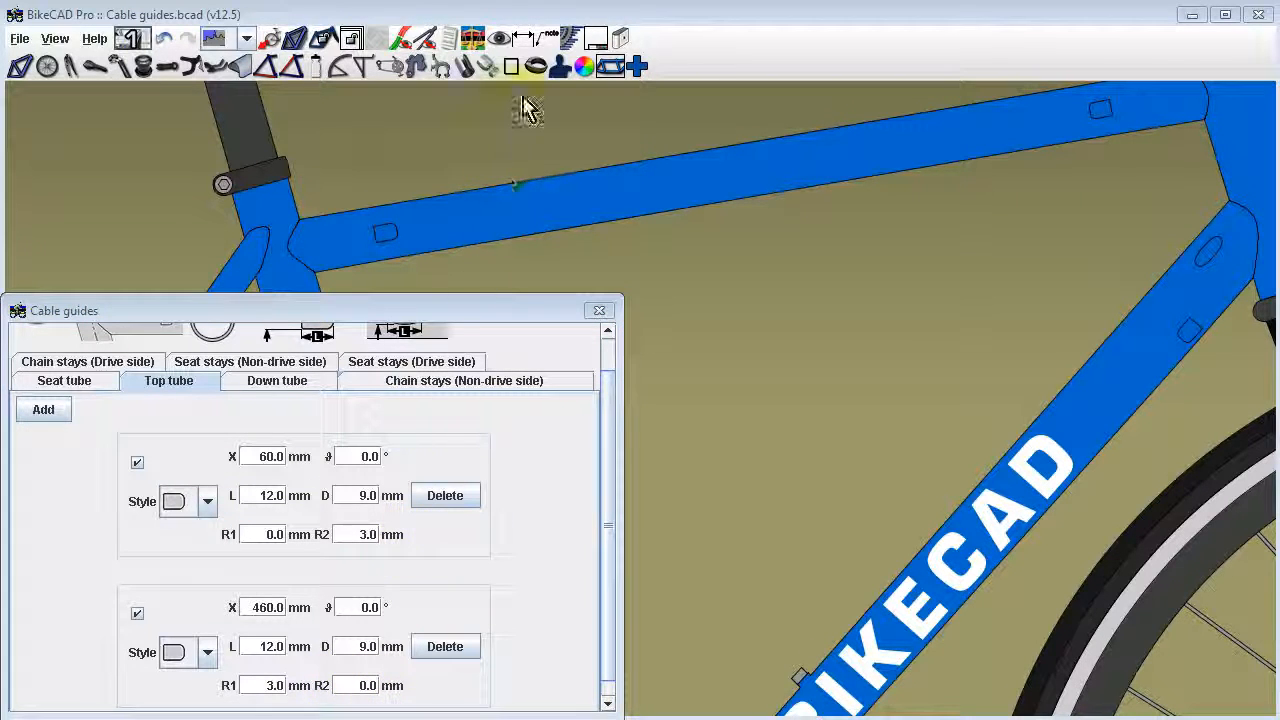
Display the cable guide X dimensions (60 and 460 mm) and add a tandem section
click(534, 38)
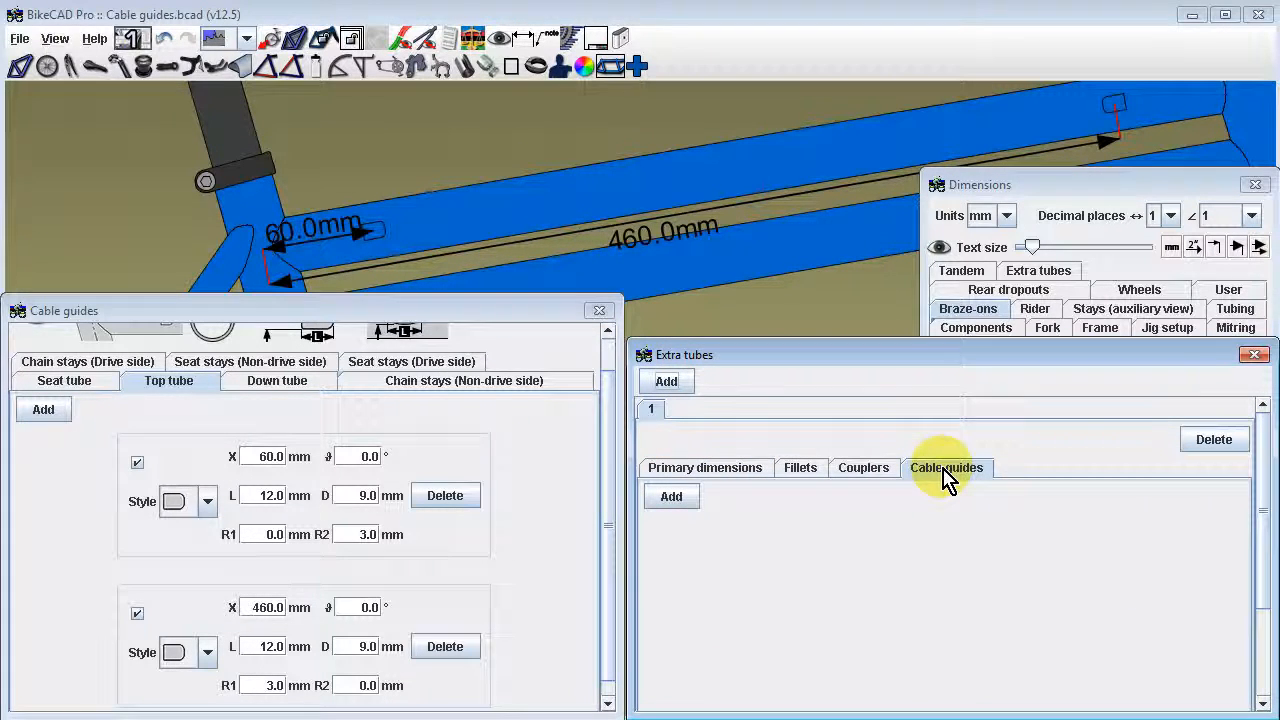
click(960, 270)
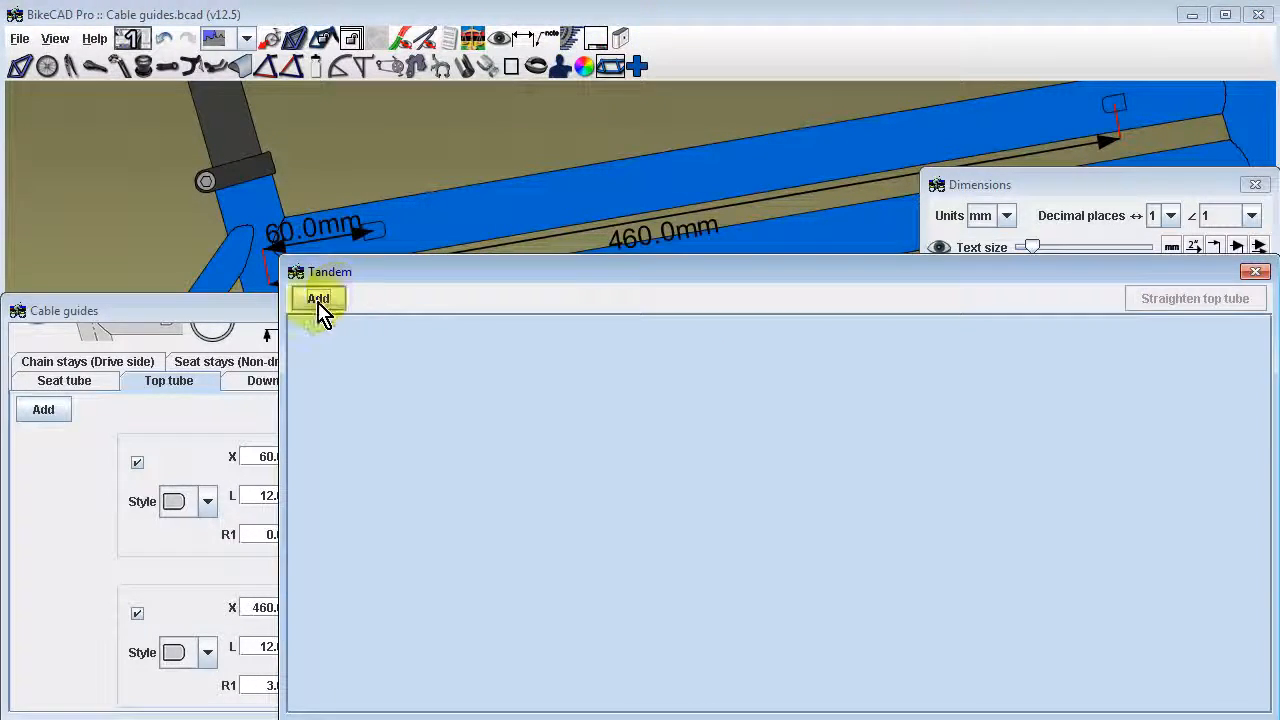
click(318, 298)
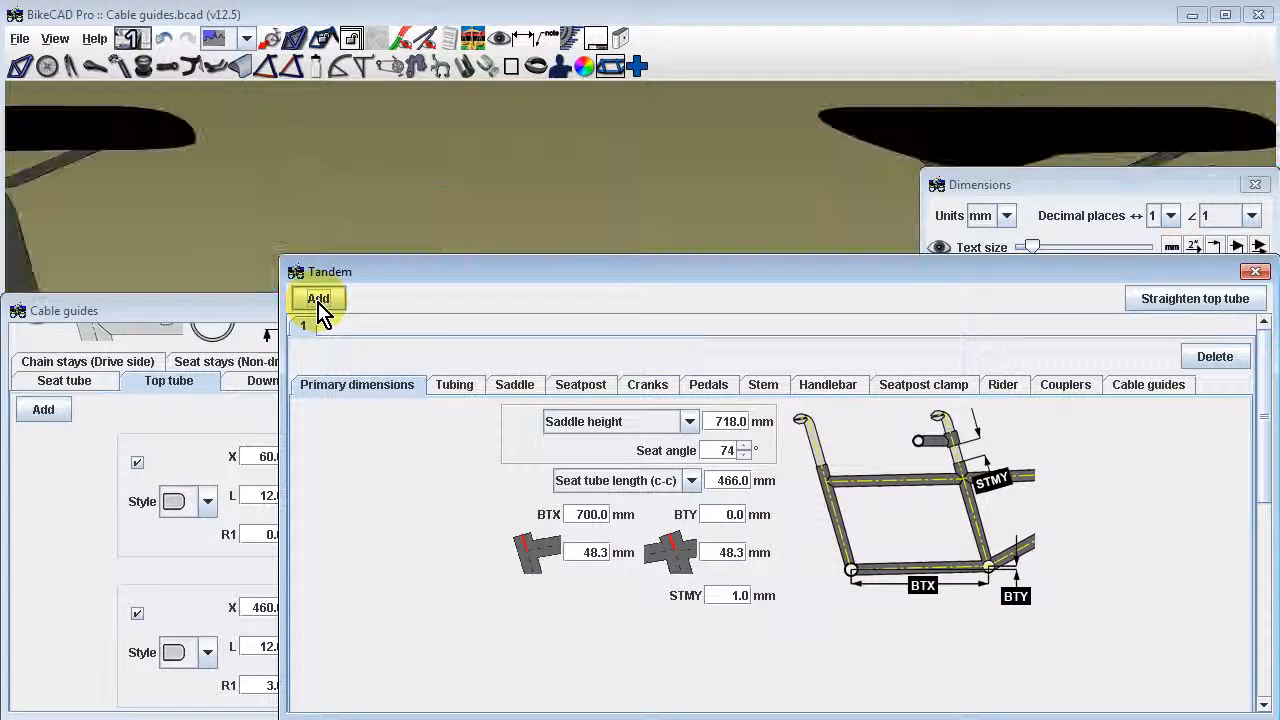